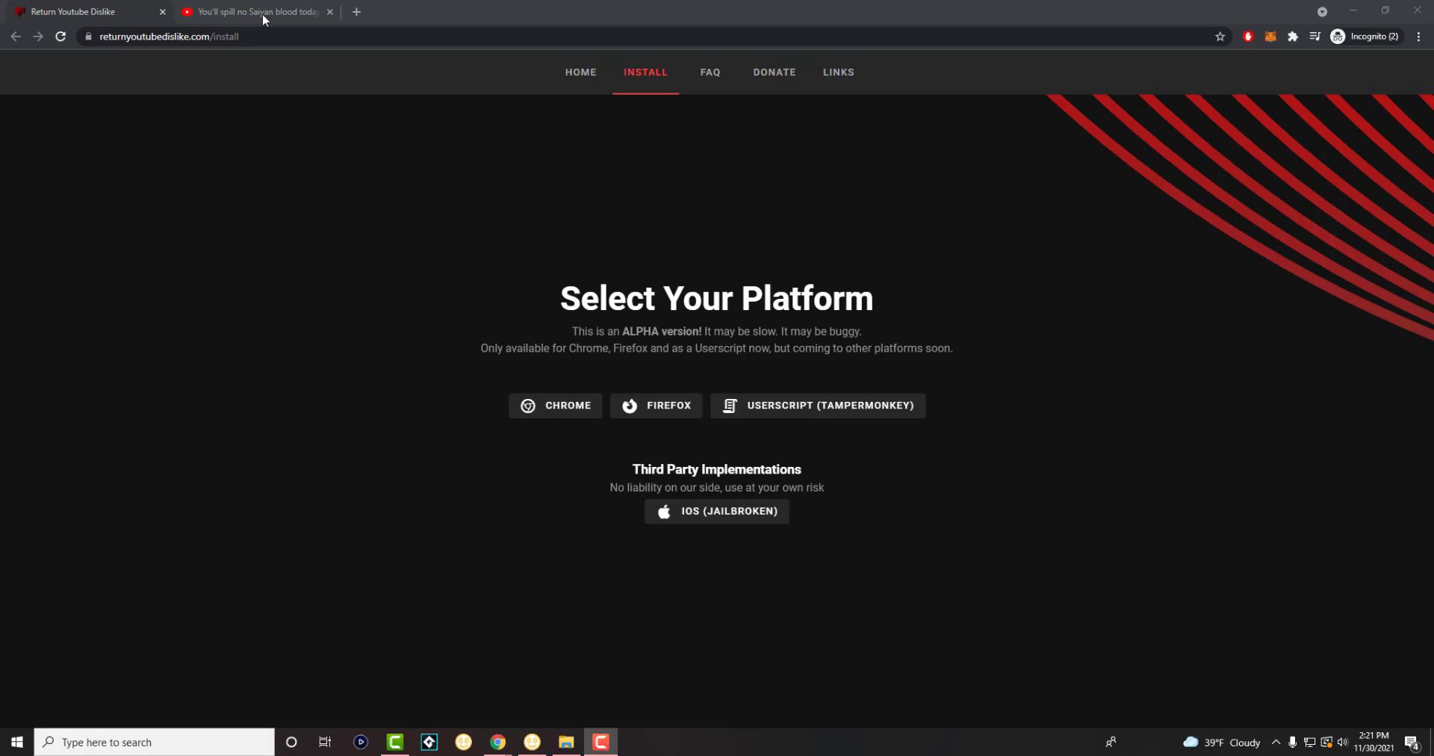
Switch to the Saiyan blood video tab and scroll to confirm no dislike count.
click(256, 11)
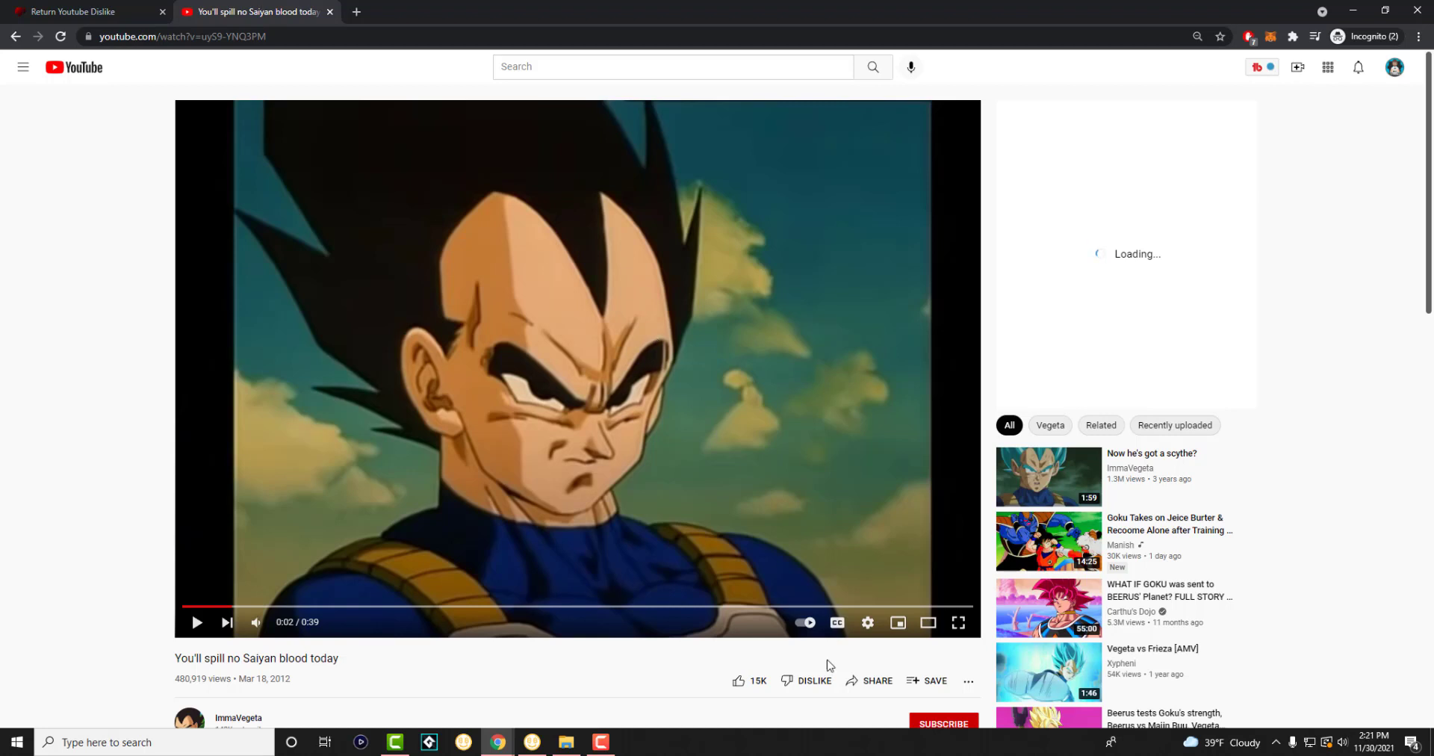
mouse_move(788, 684)
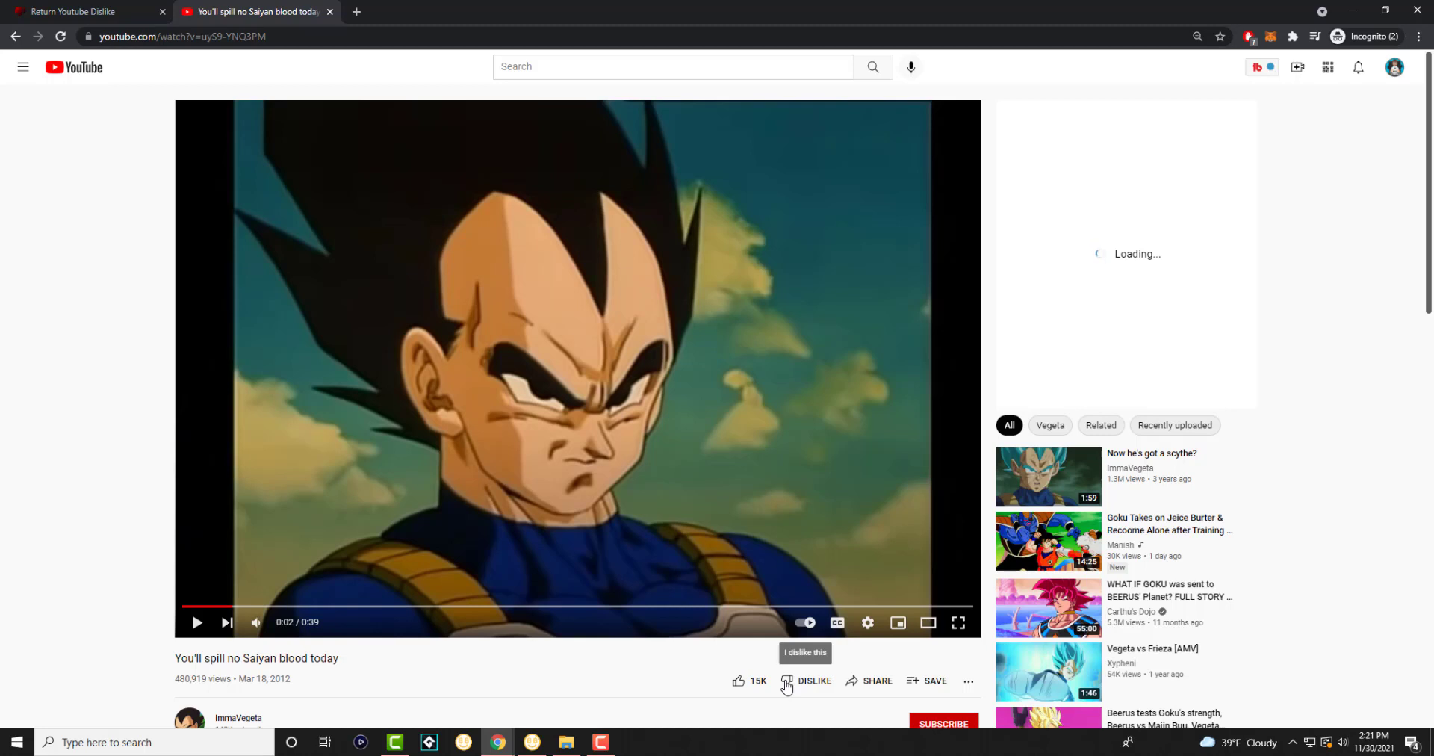
scroll(down, 3)
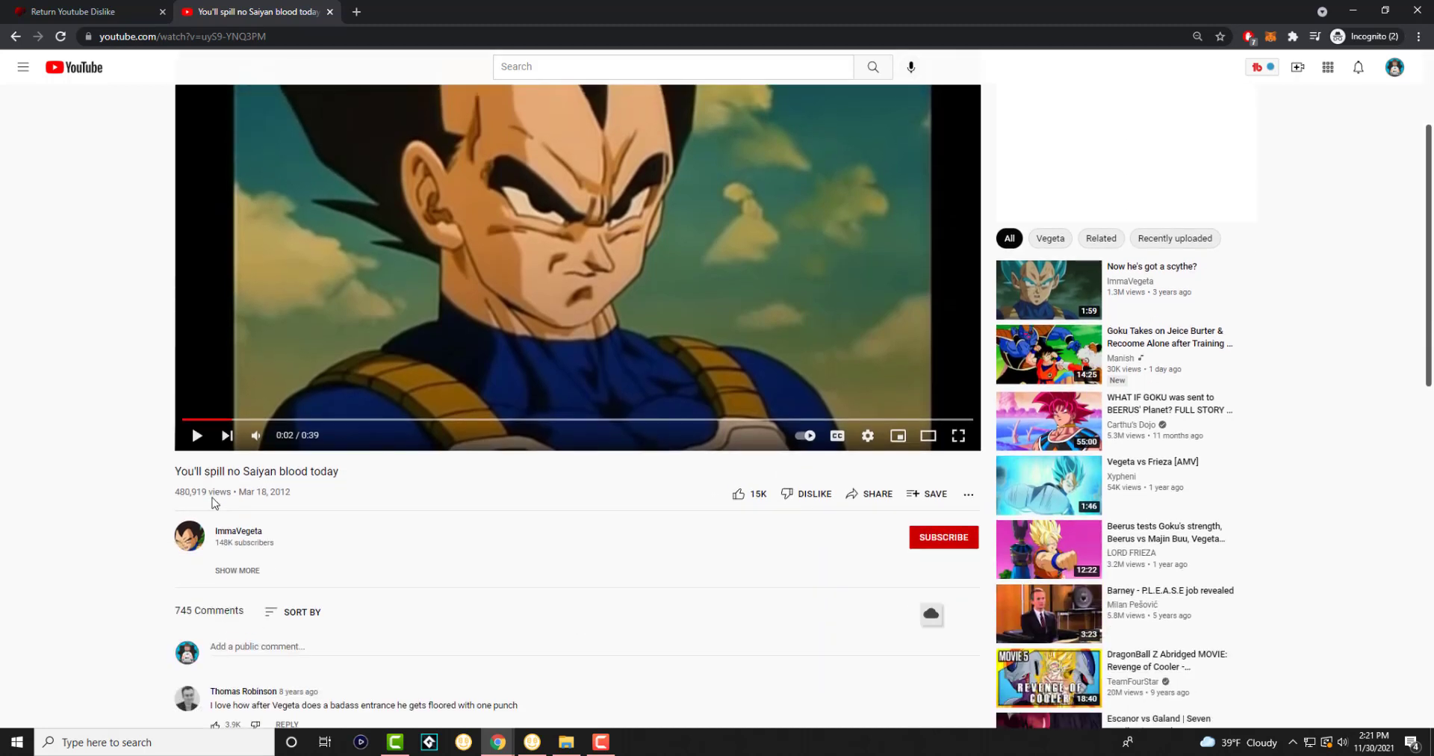
scroll(down, 3)
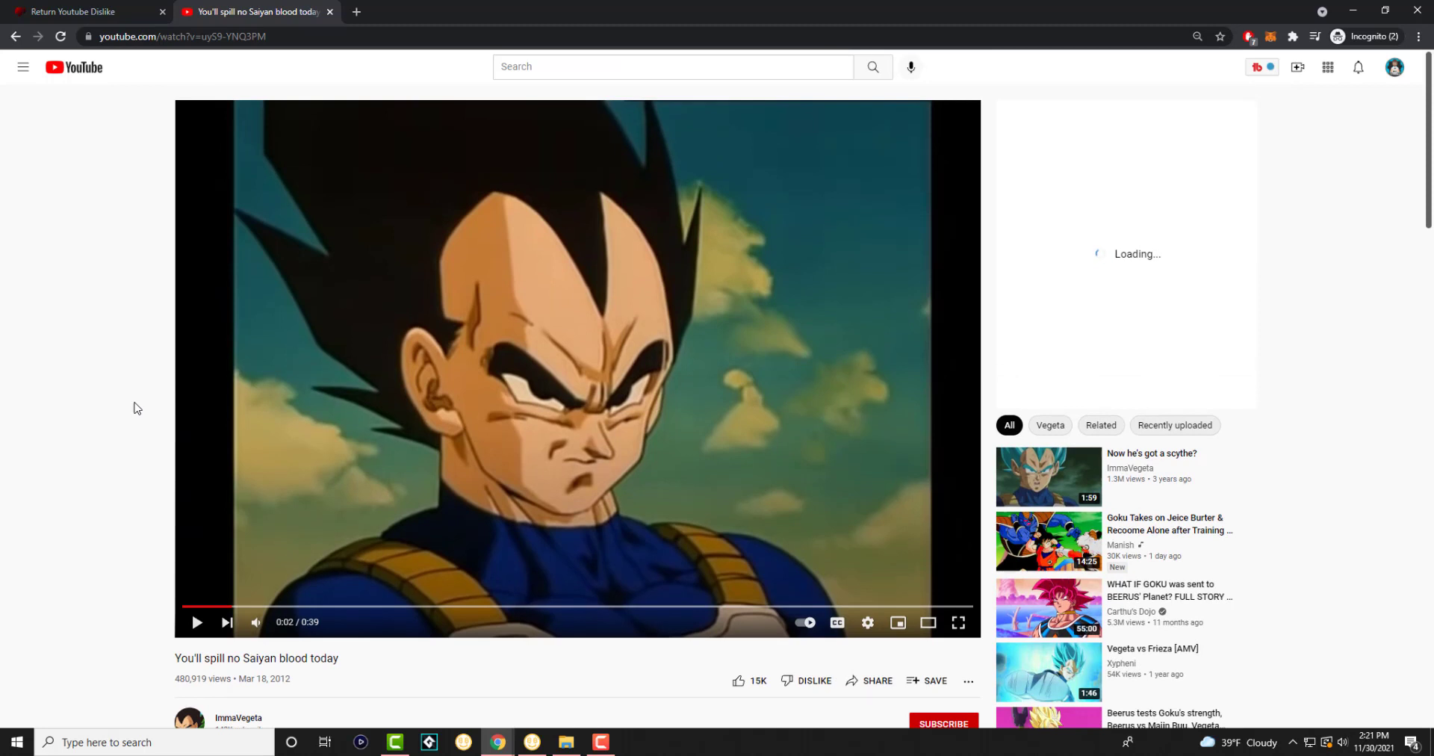
Switch to the Return YouTube Dislike tab showing Chrome, Firefox and Userscript options.
click(88, 11)
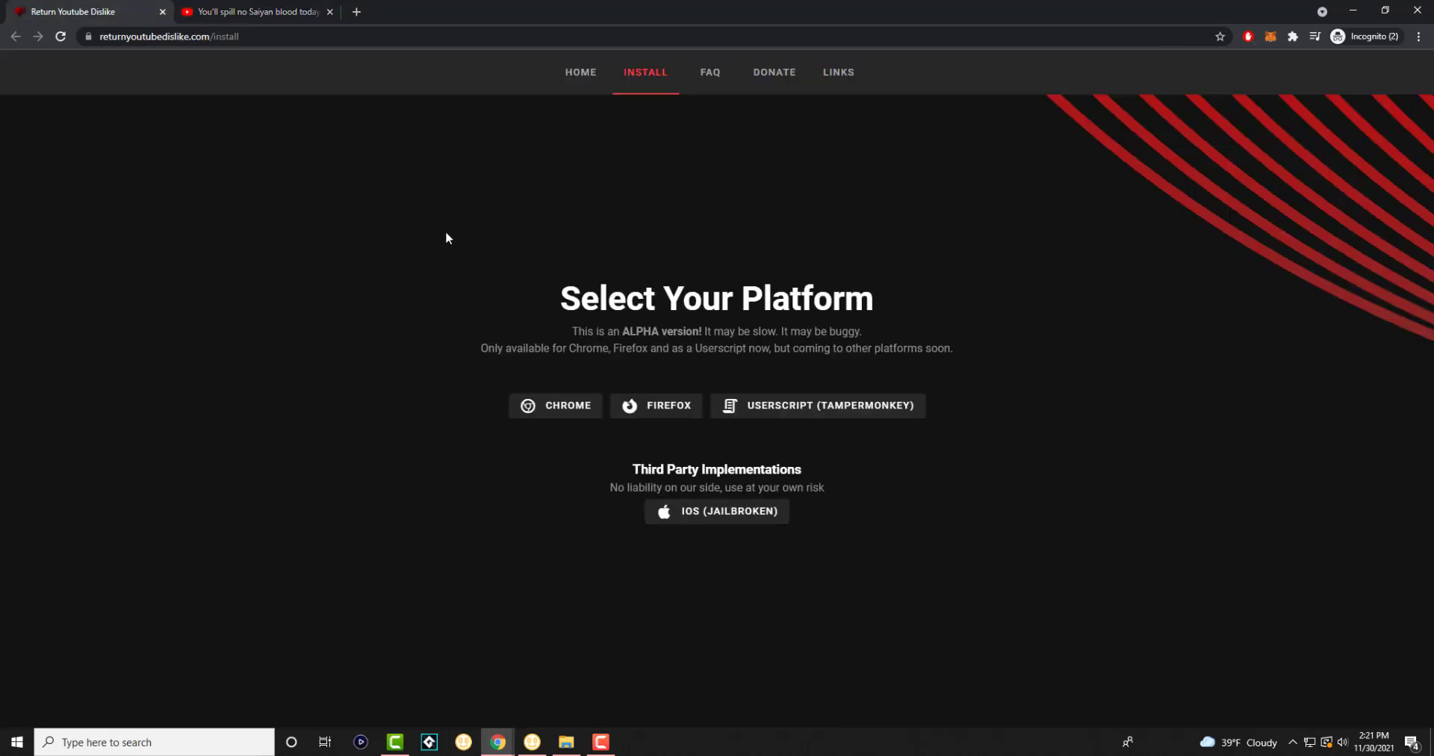
mouse_move(1079, 598)
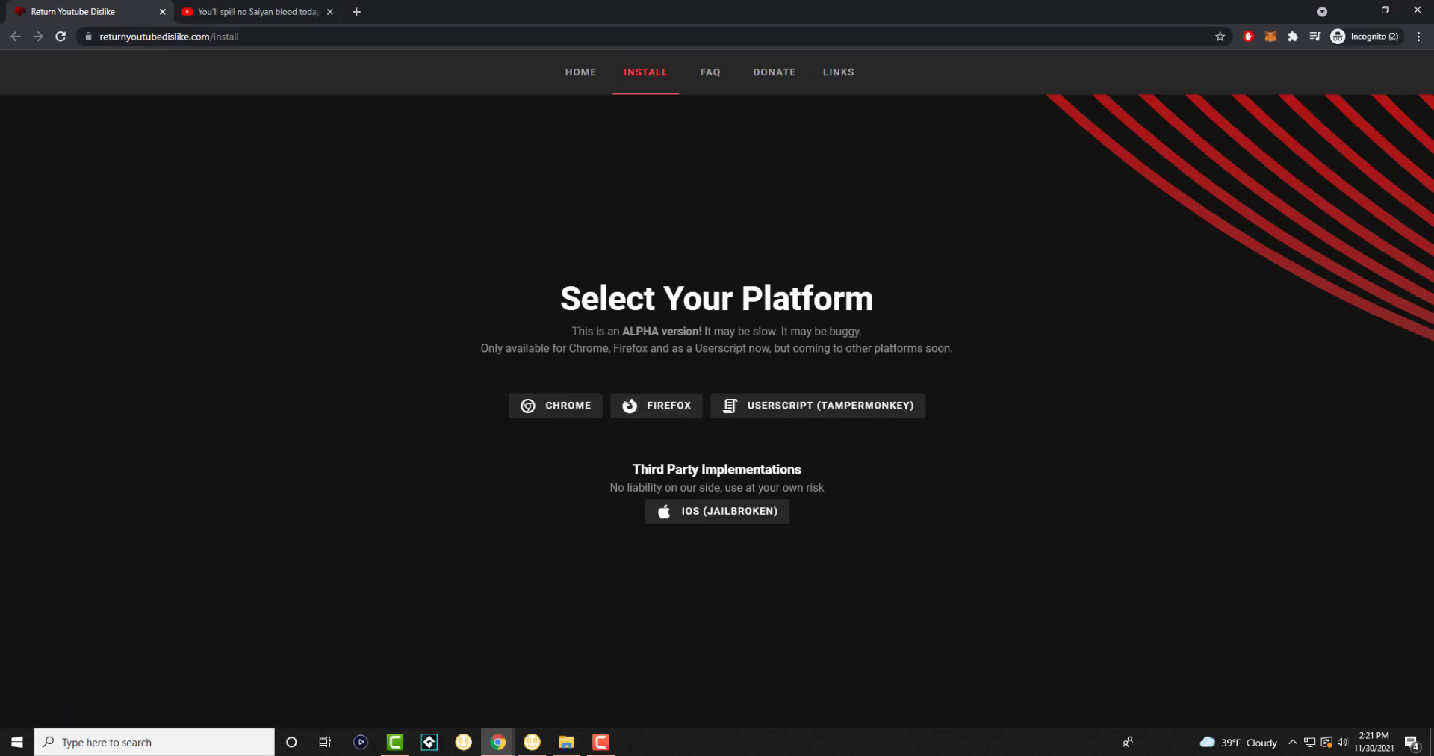
mouse_move(667, 405)
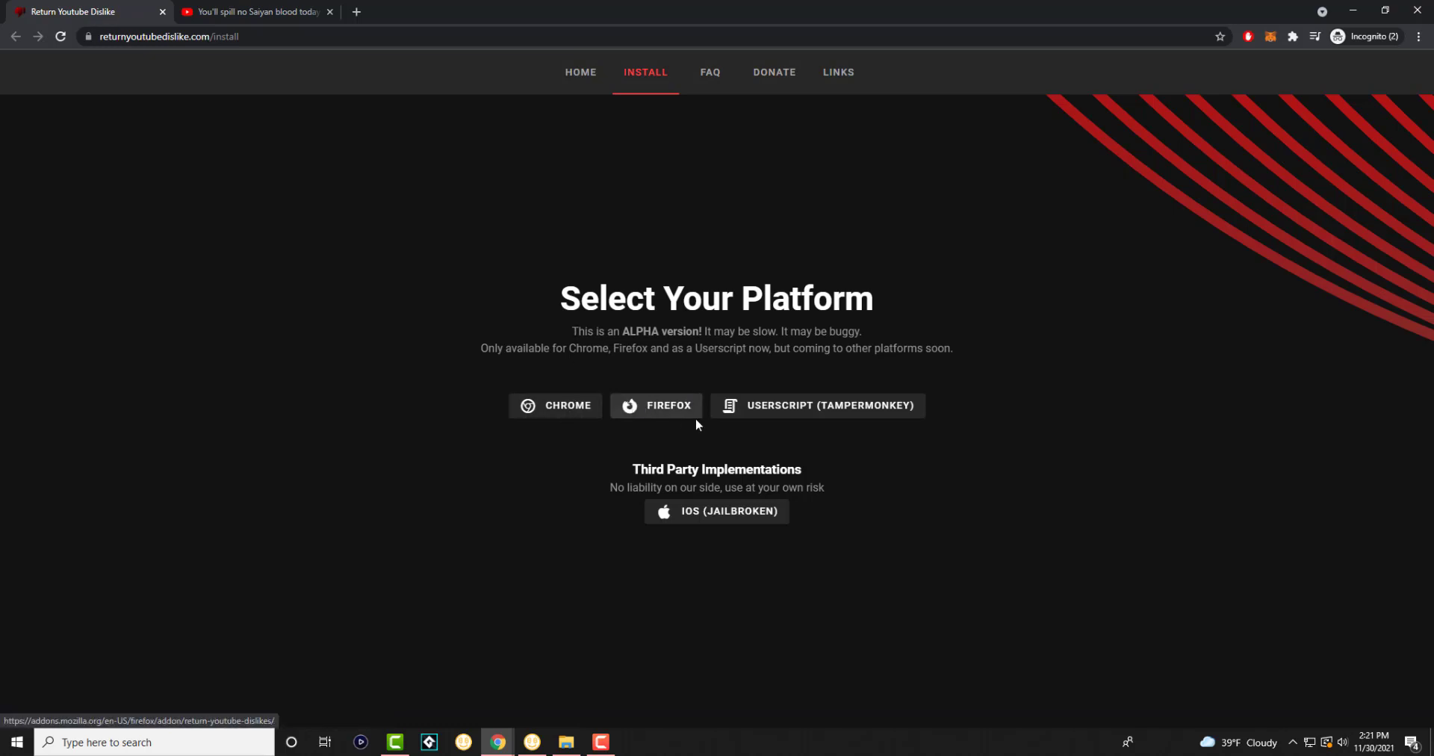
mouse_move(759, 423)
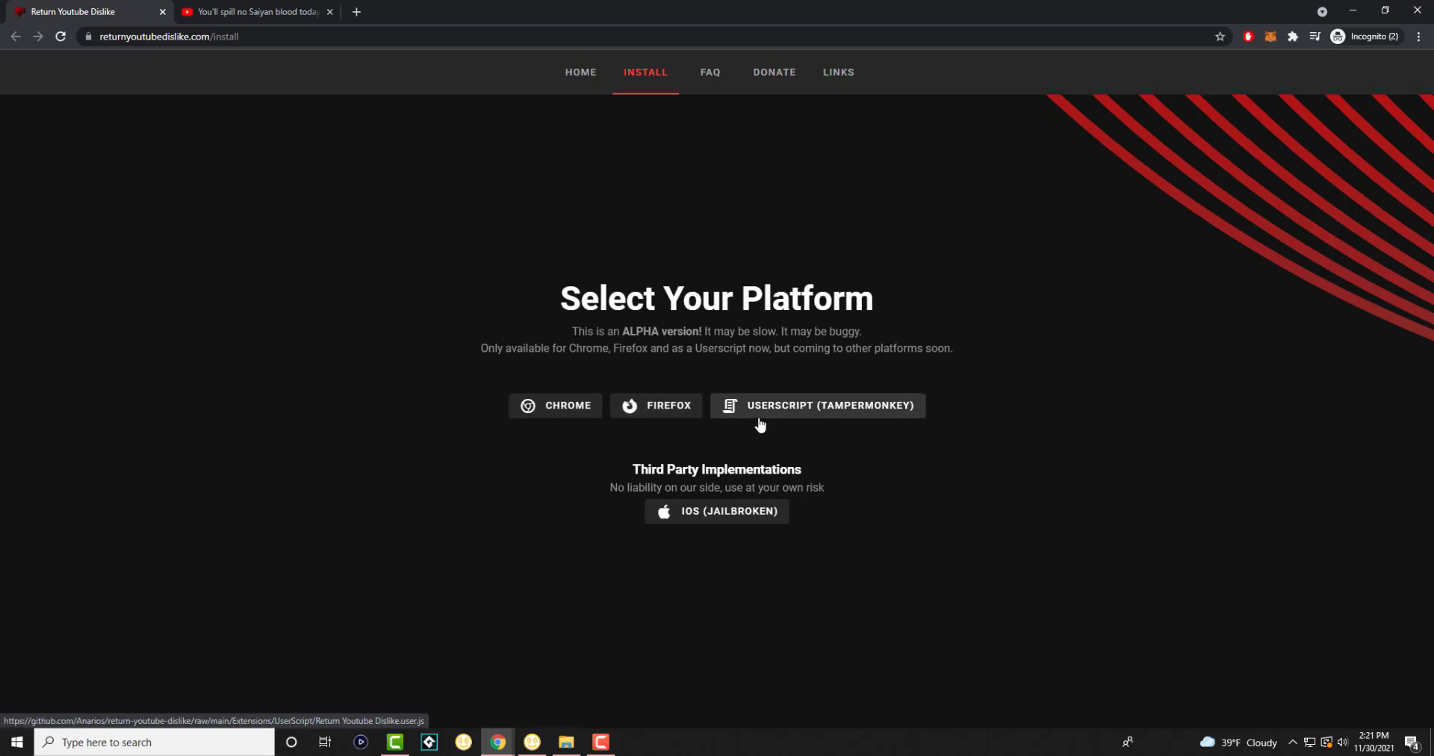
mouse_move(599, 434)
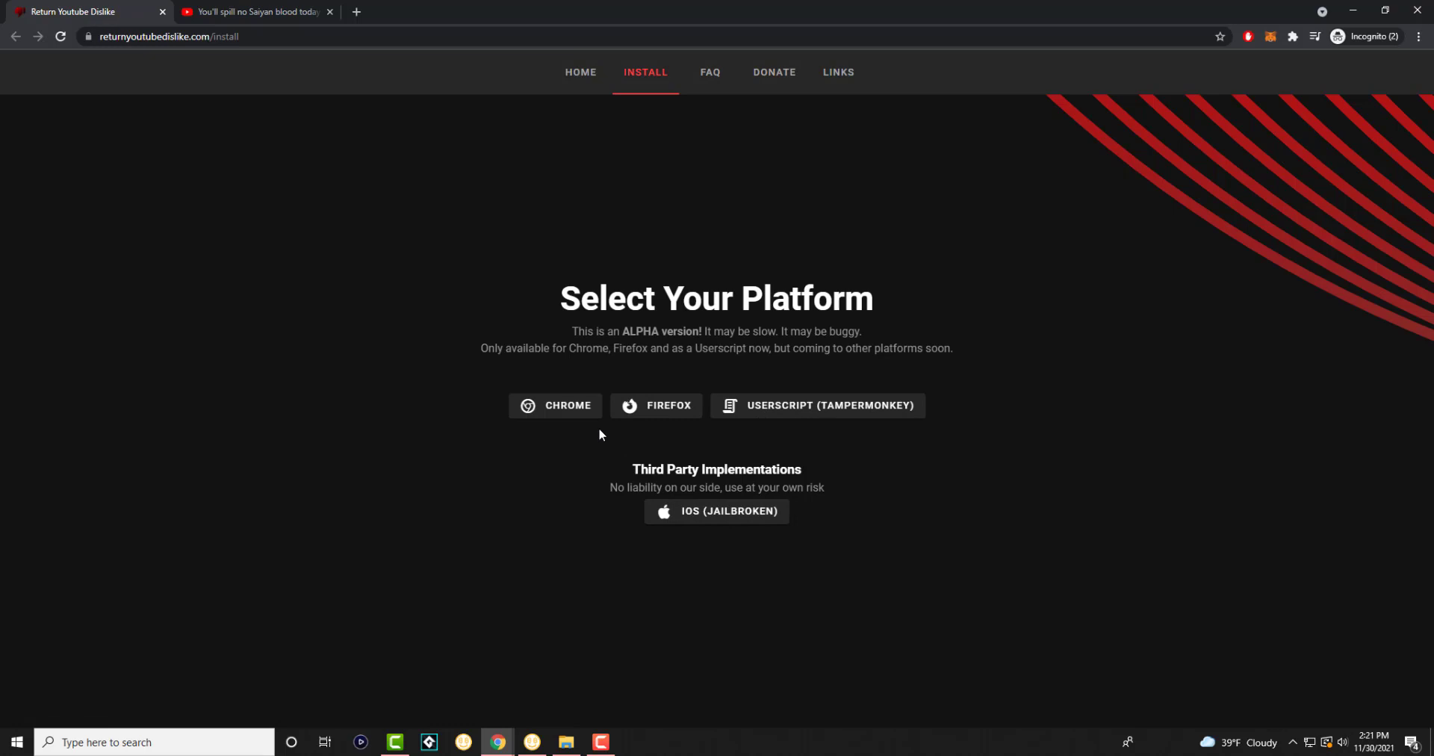
mouse_move(567, 407)
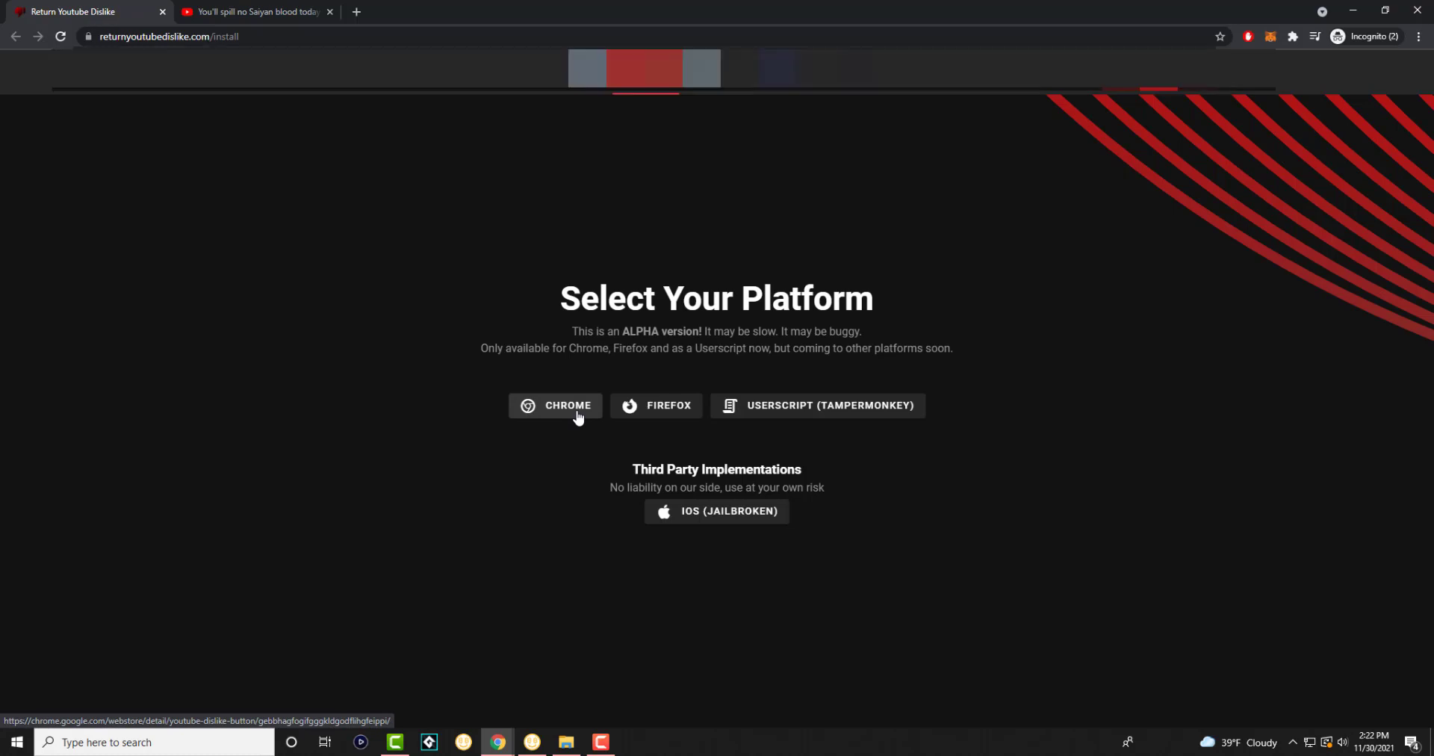
Add Return YouTube Dislike from the Chrome Web Store and dismiss the added notice.
click(555, 405)
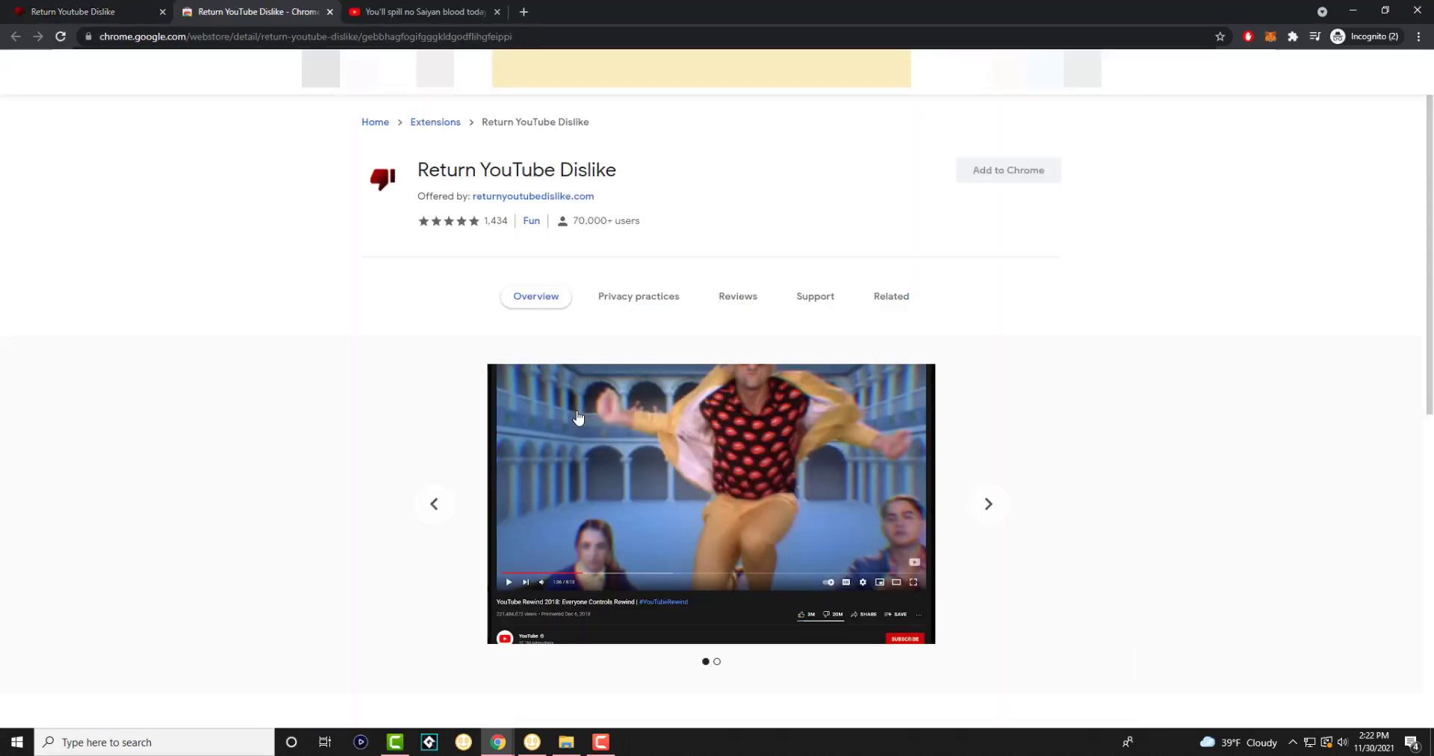
mouse_move(525, 240)
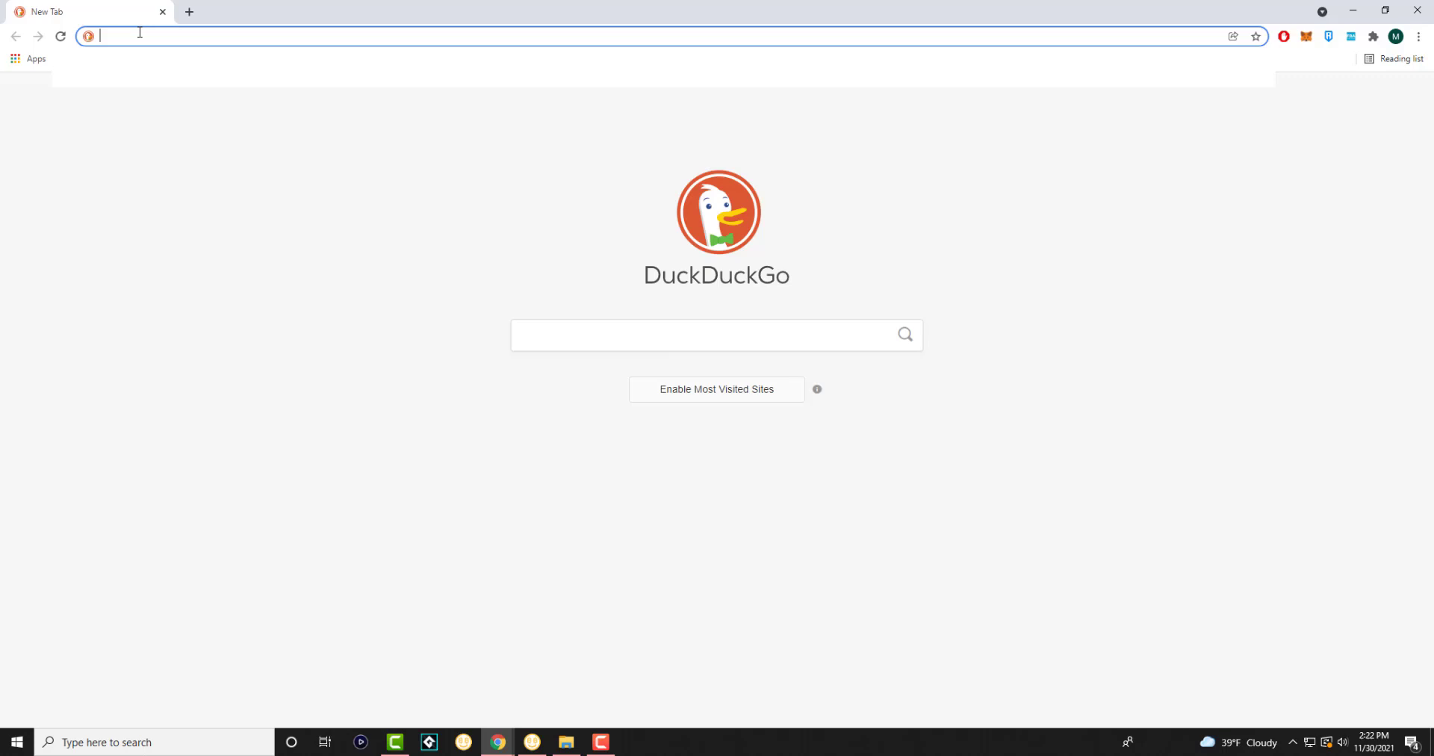
text(returnyoutubedislike.com/install)
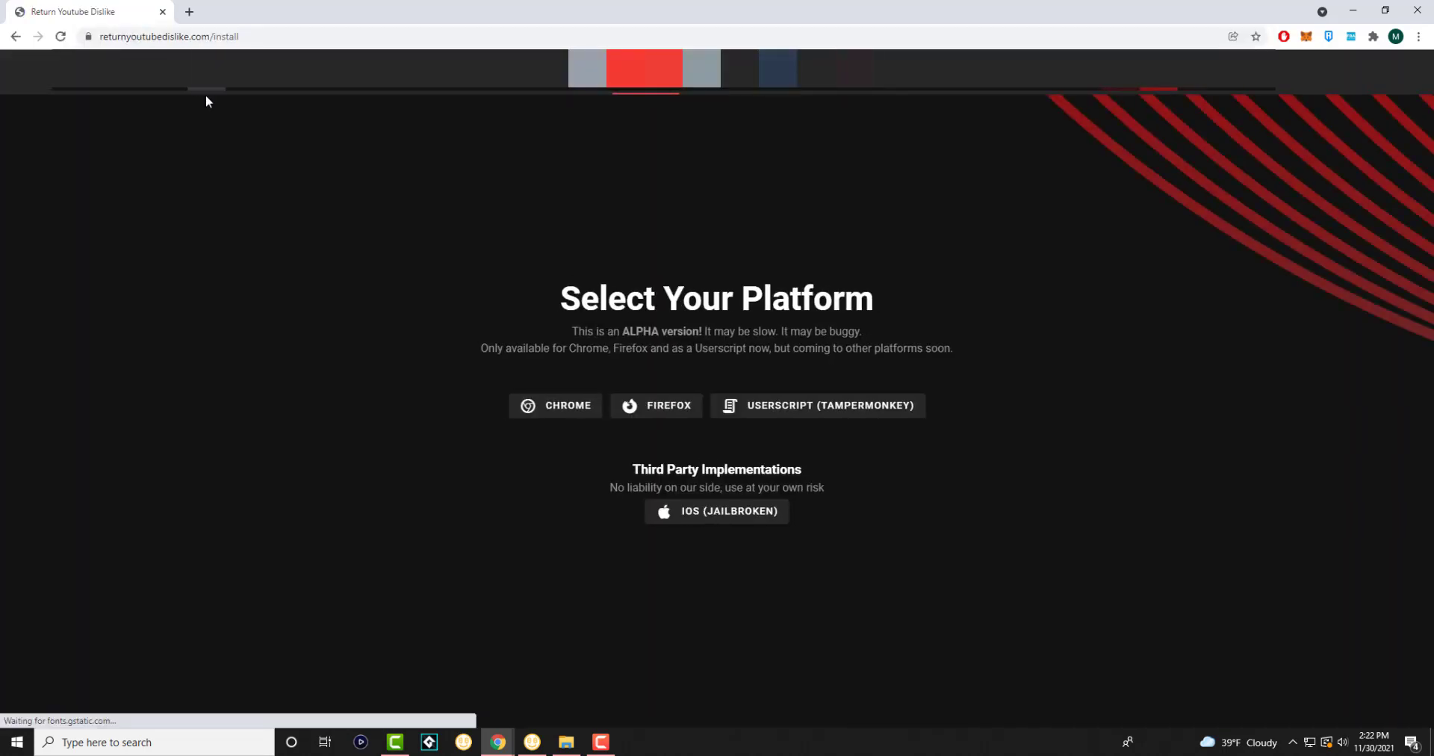
click(555, 405)
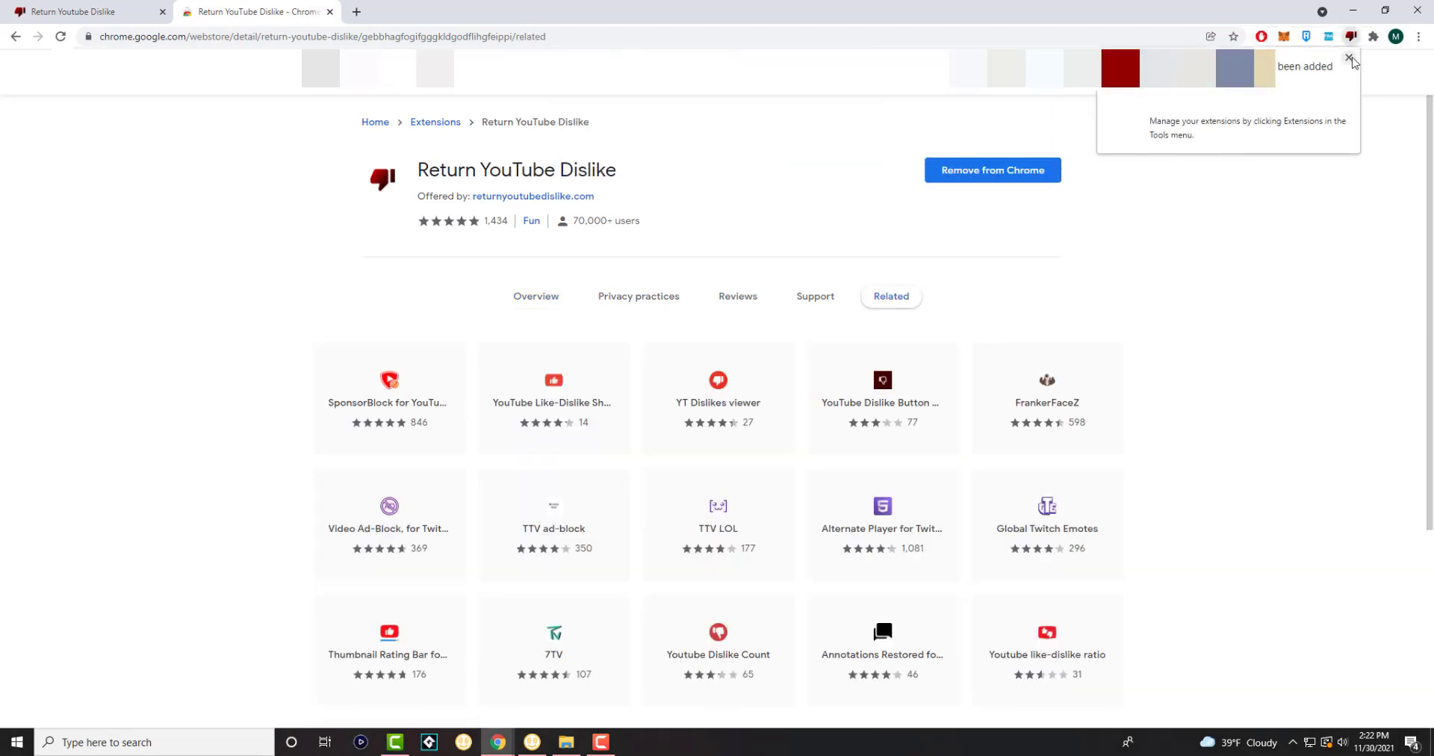
click(1349, 61)
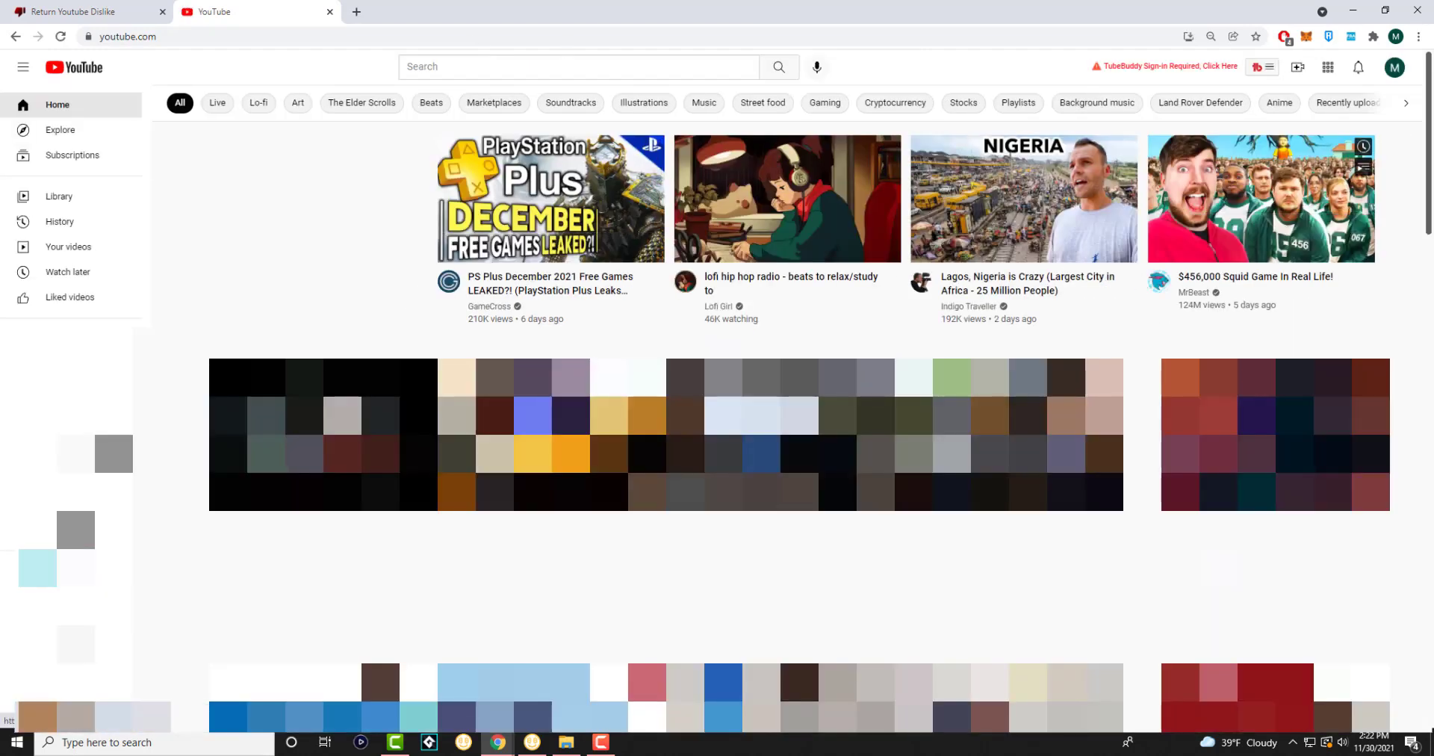
Open MrBeast's $456,000 Squid Game video, now showing 58K dislikes.
click(1259, 199)
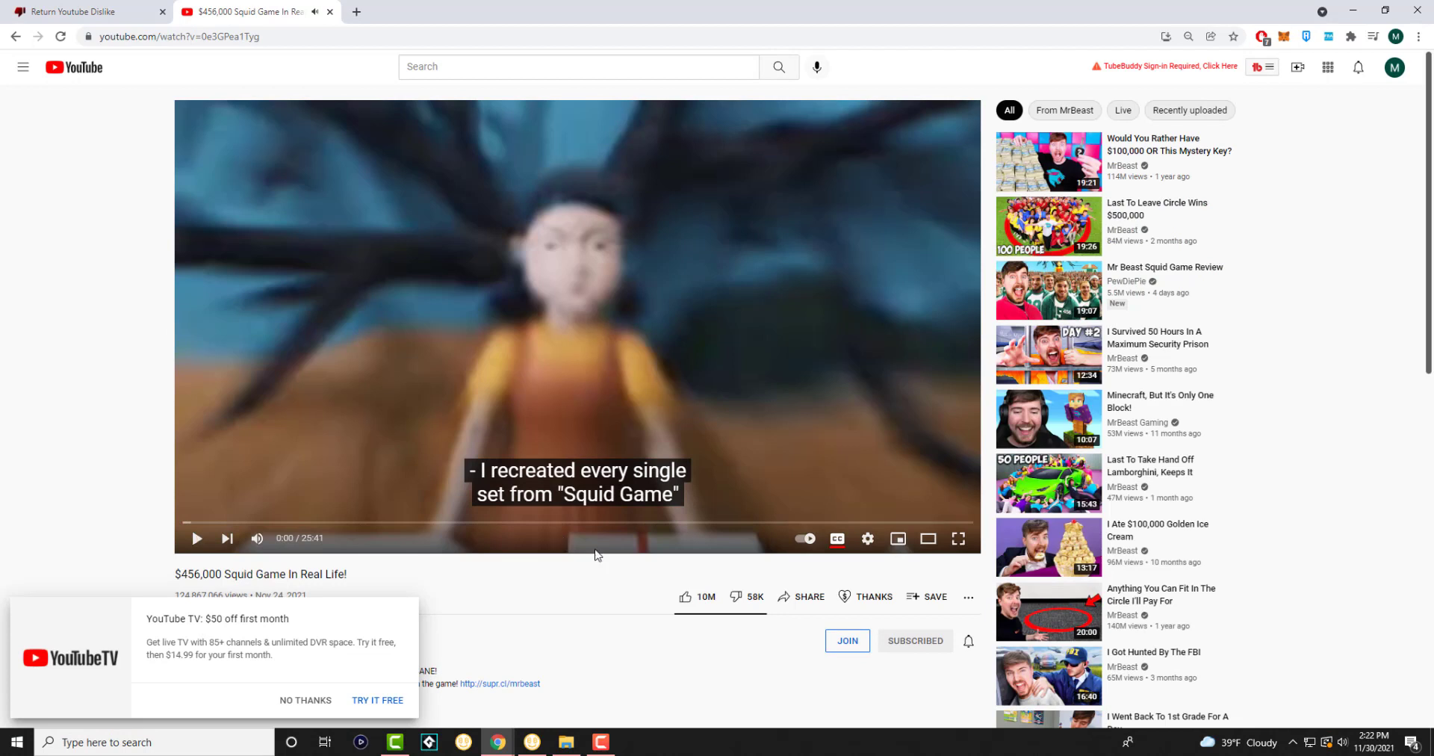
mouse_move(688, 596)
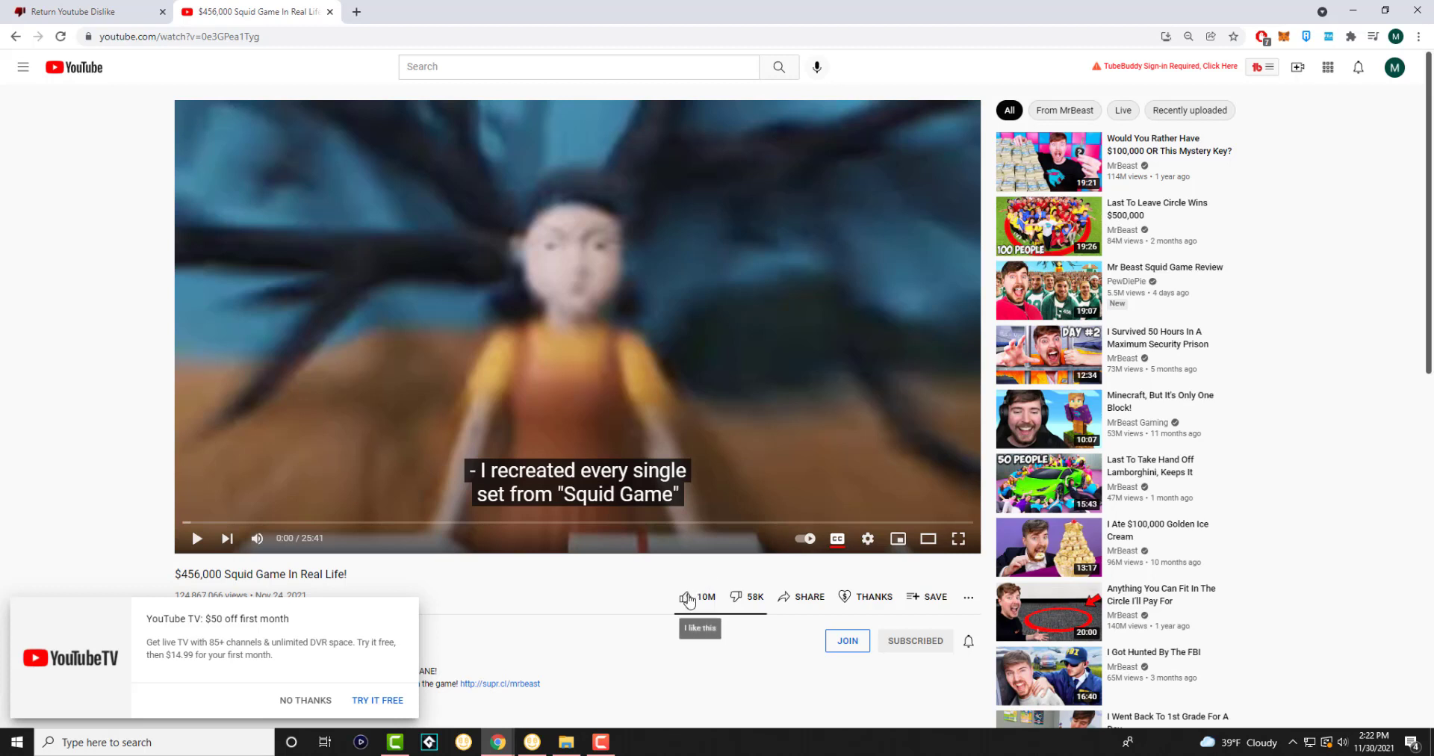
mouse_move(738, 600)
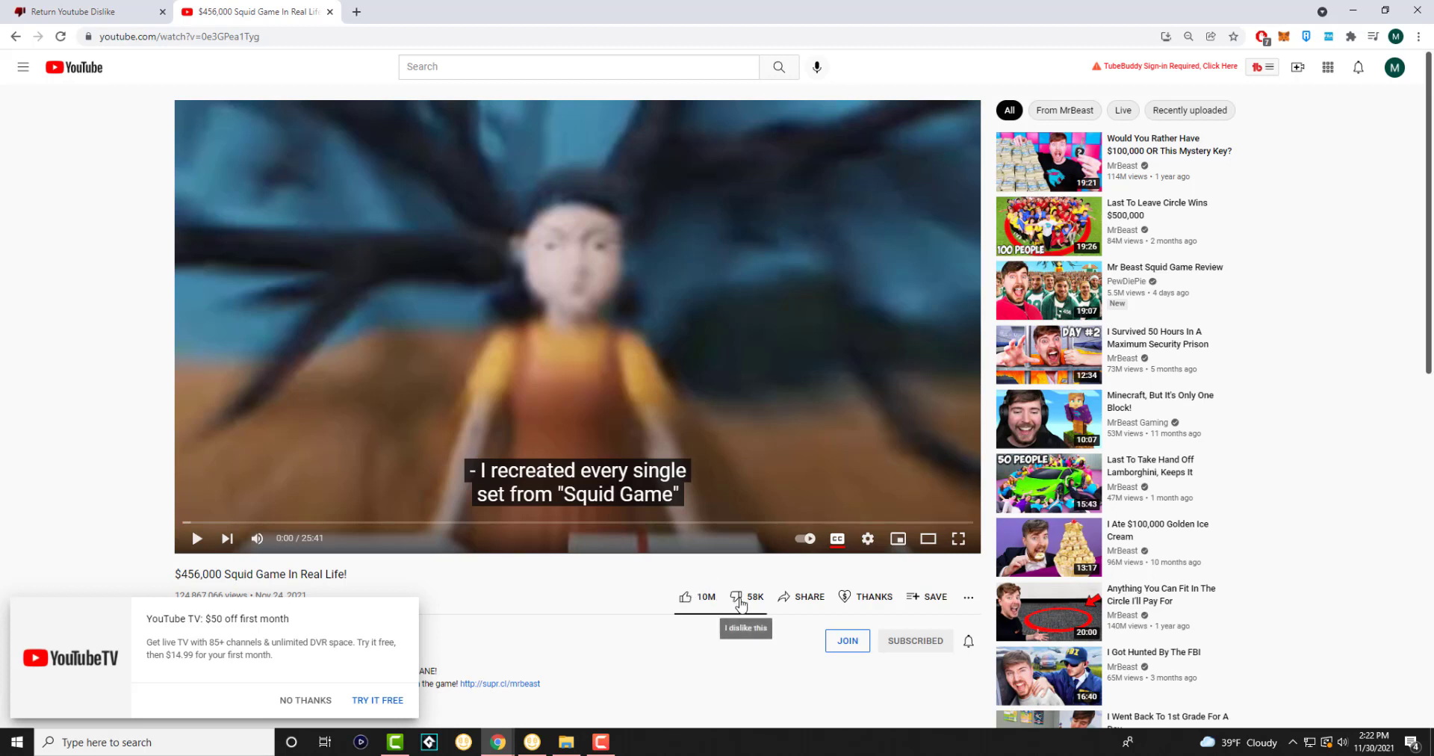